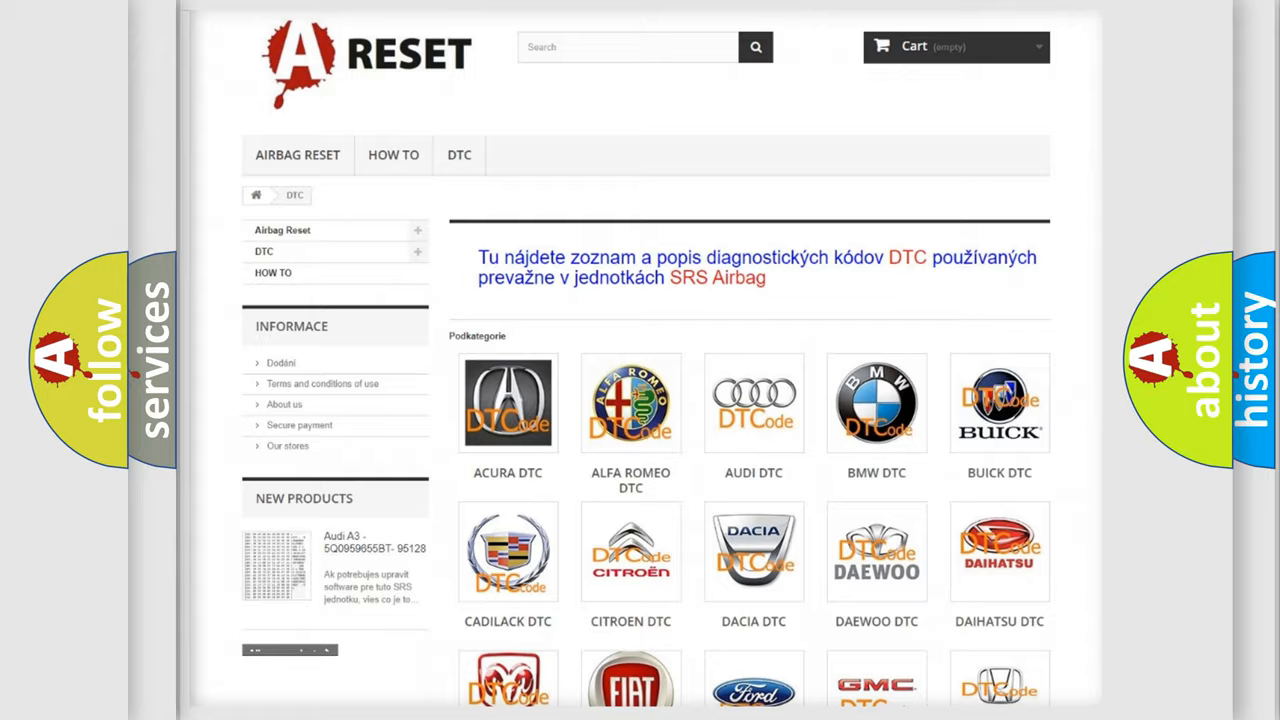
- Scroll the DTC subcategory grid down and select the INFINITI DTC tile
scroll(down, 3)
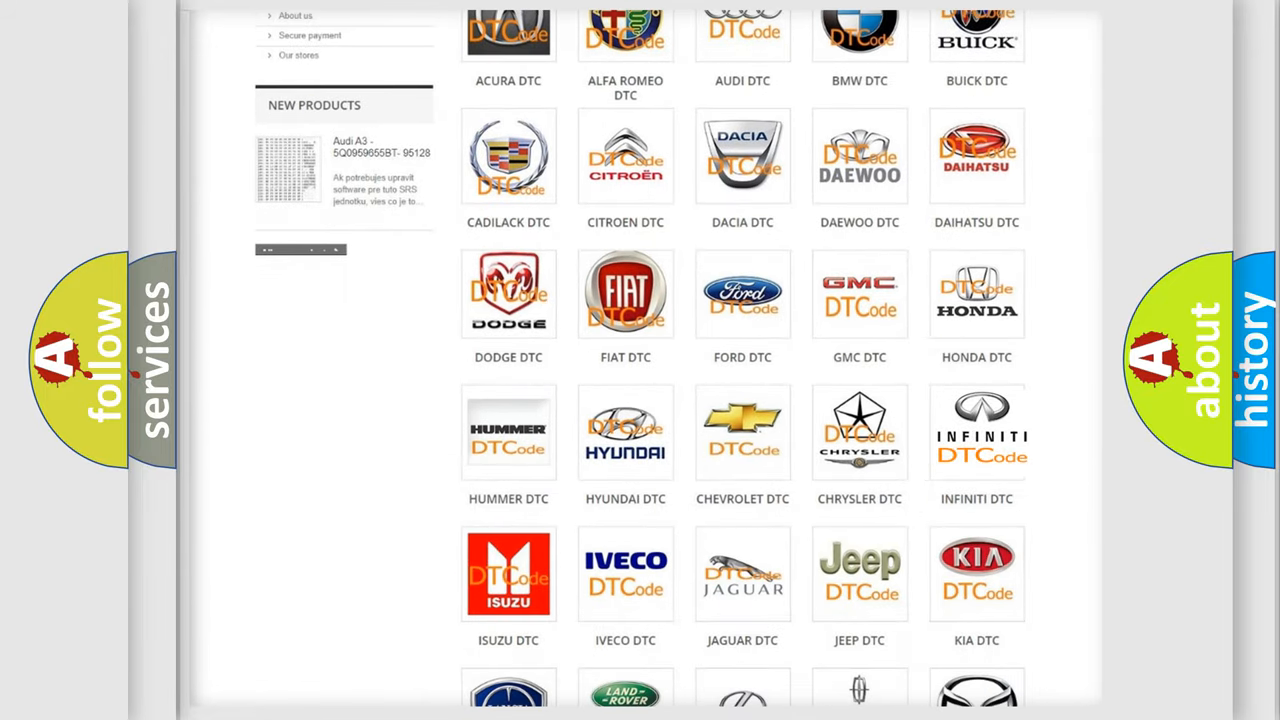
click(977, 430)
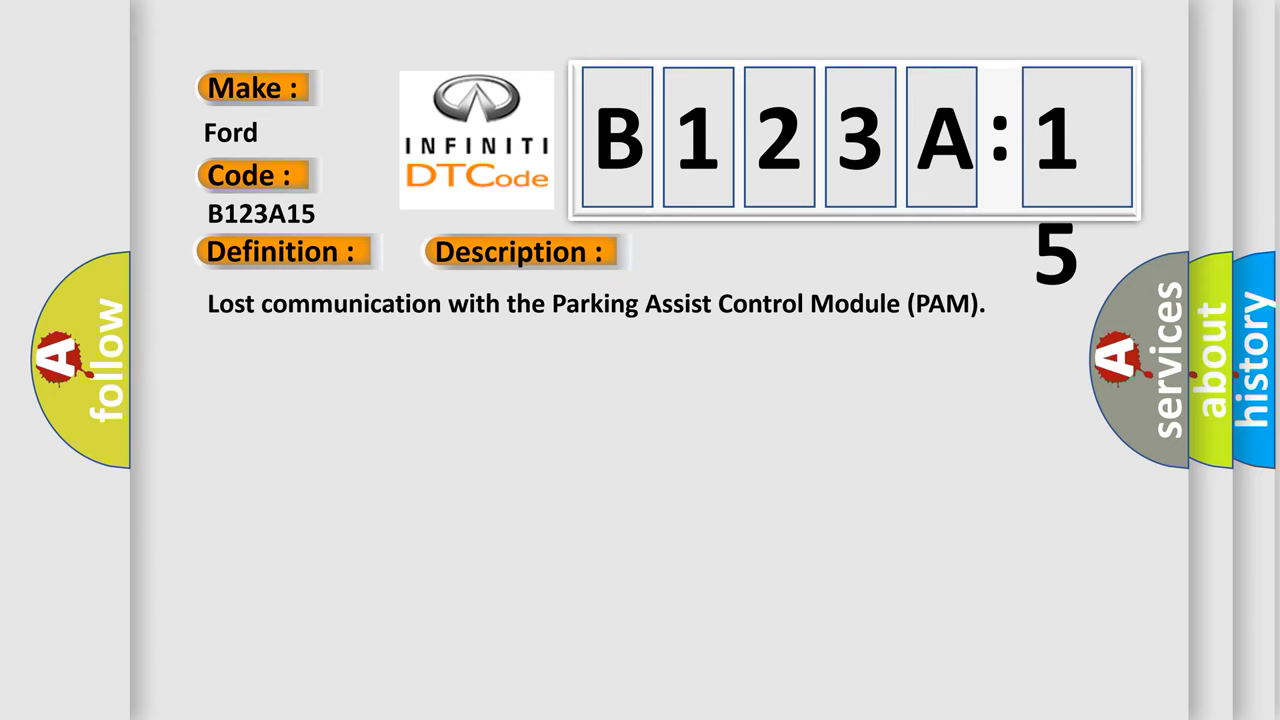
- Advance the slide to reveal B123A15's description: lost communication with the PAM
click(735, 251)
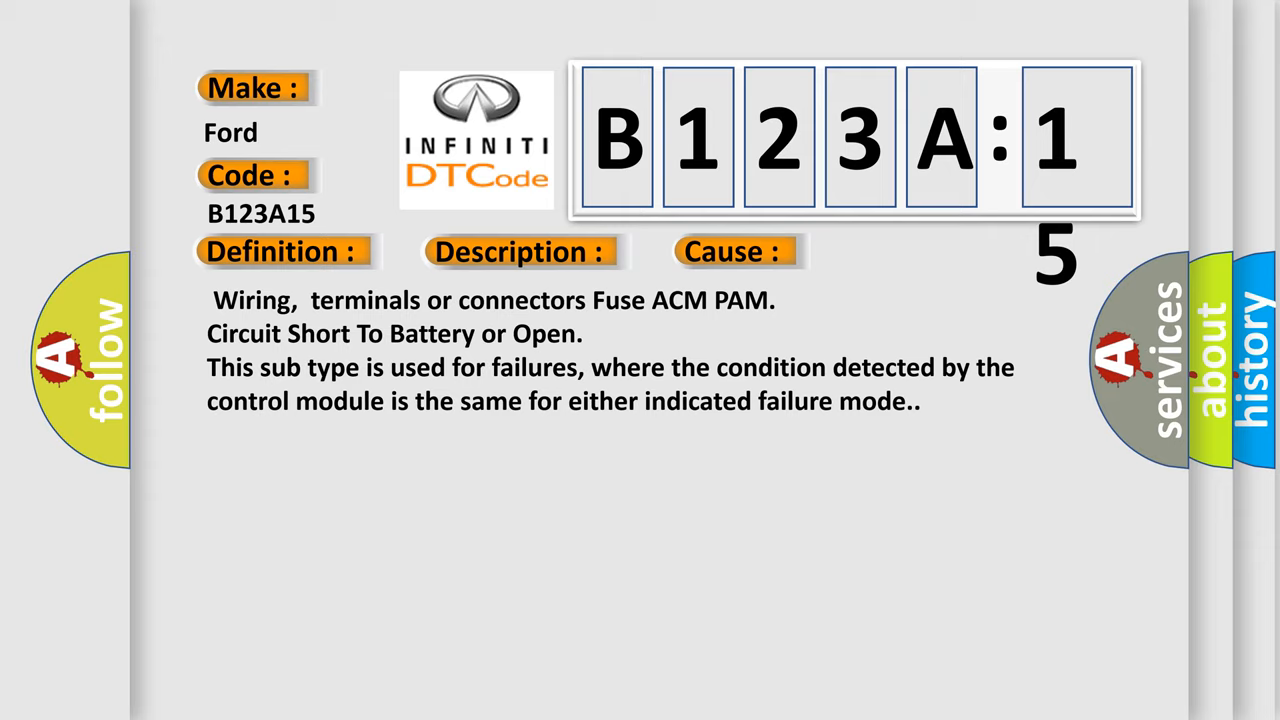